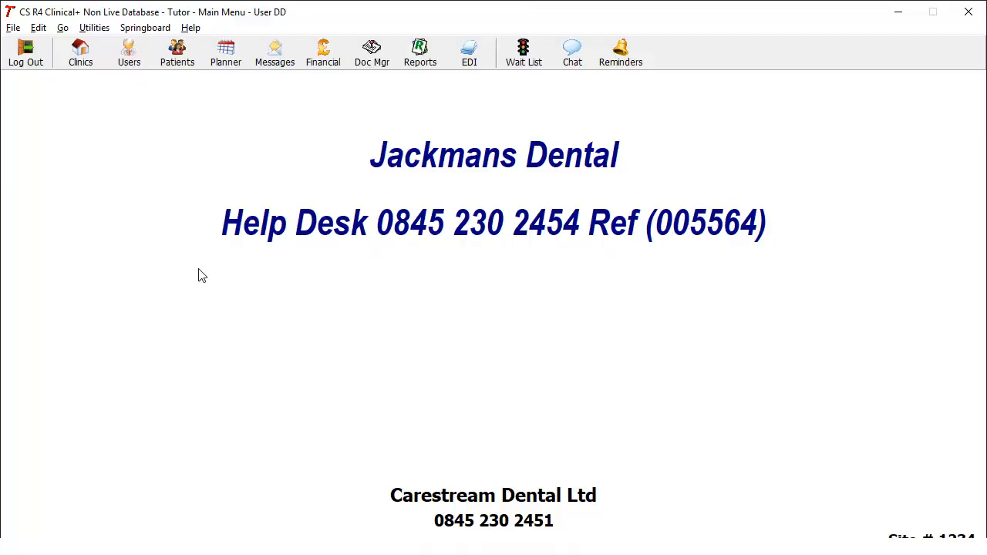
{"action": "left_click", "coordinate": [128, 53]}
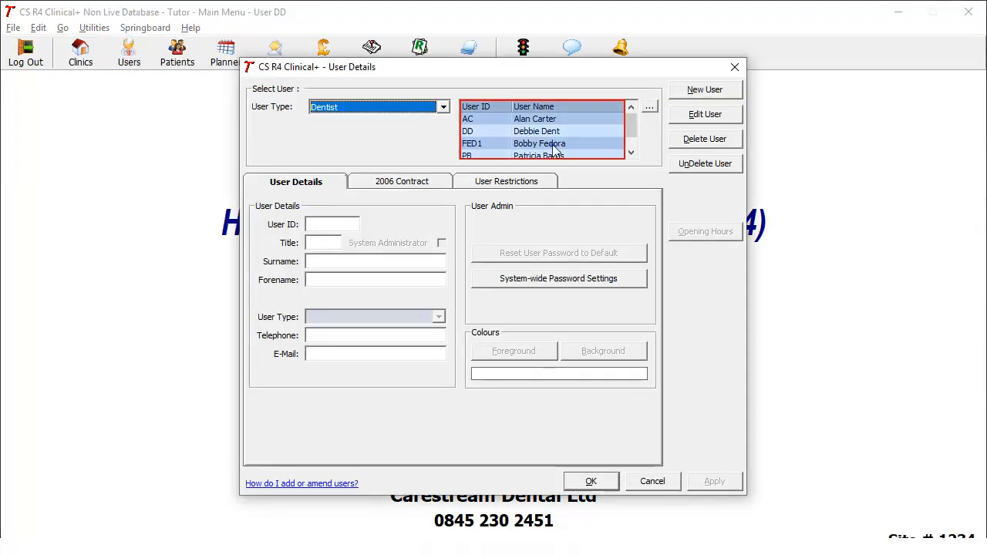
{"action": "left_click", "coordinate": [705, 114]}
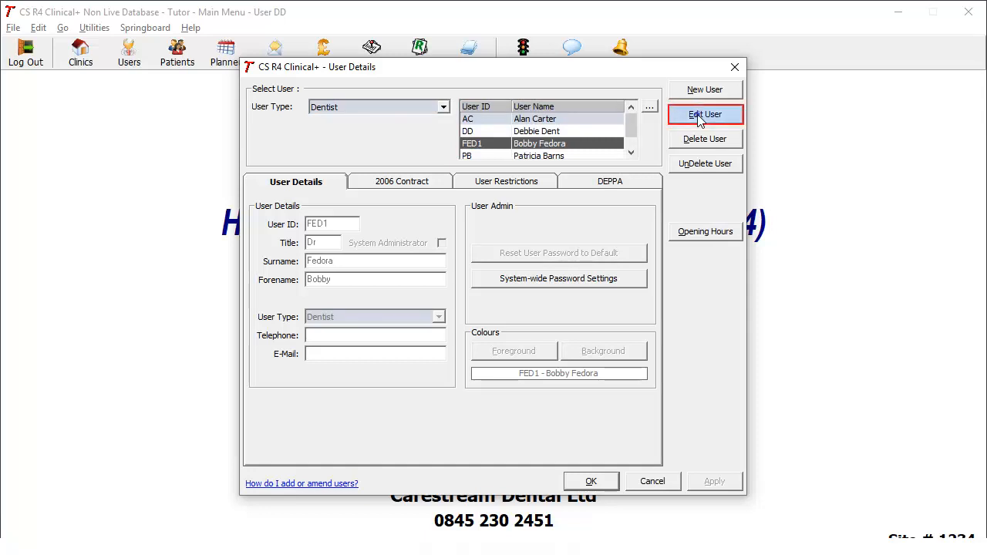
- Unlock FED1's user record for editing with Edit User
{"action": "left_click", "coordinate": [705, 115]}
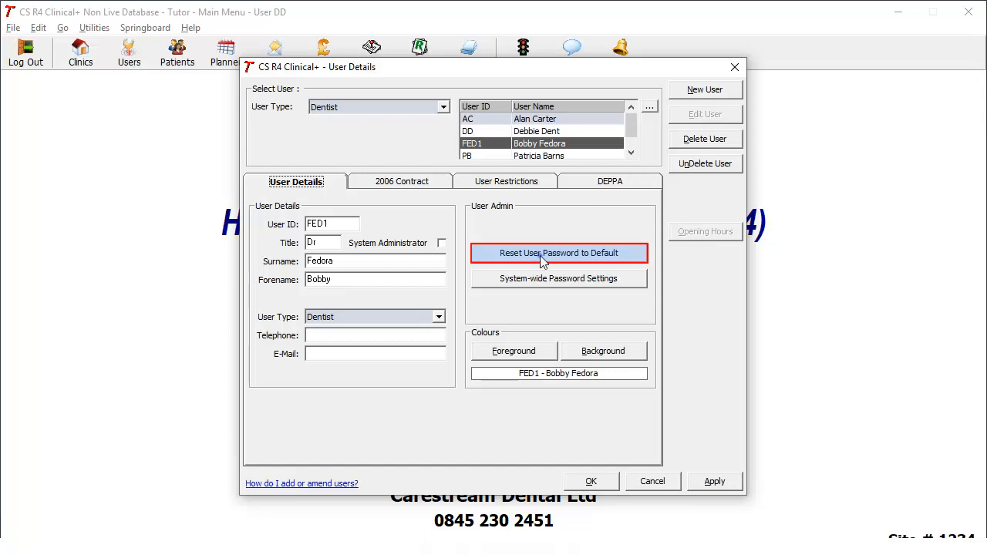
- Reset FED1's password to default, acknowledge the notice, and close User Details
{"action": "left_click", "coordinate": [559, 253]}
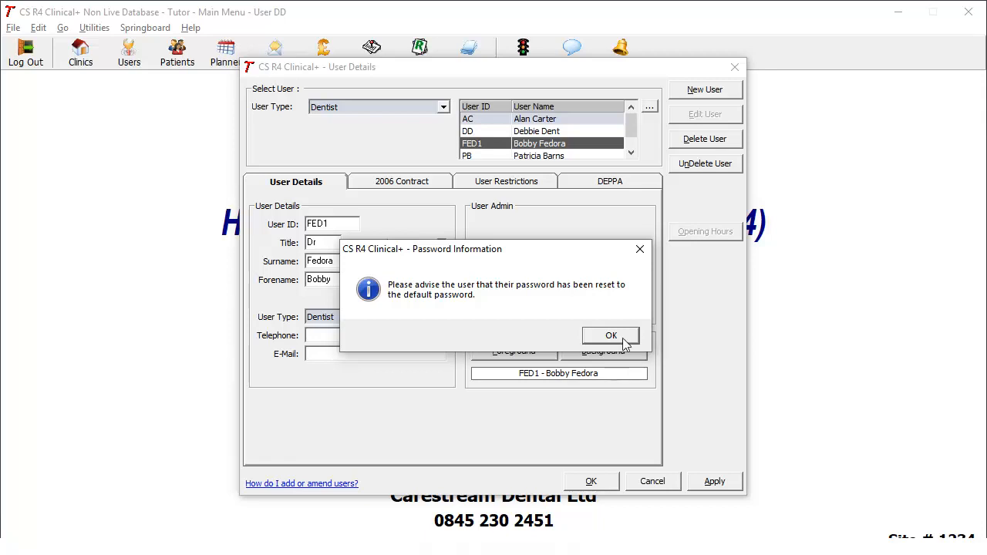
{"action": "left_click", "coordinate": [610, 336]}
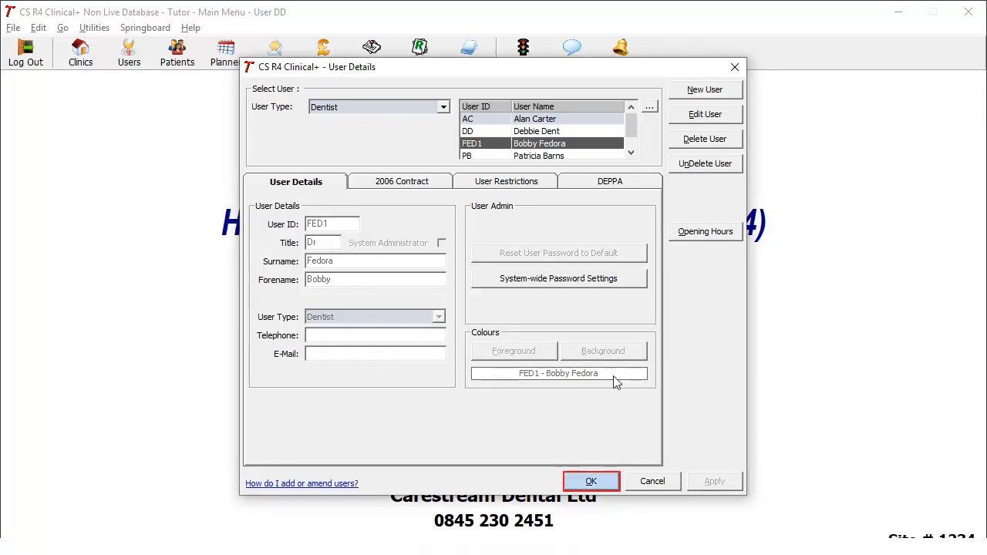
{"action": "left_click", "coordinate": [591, 481]}
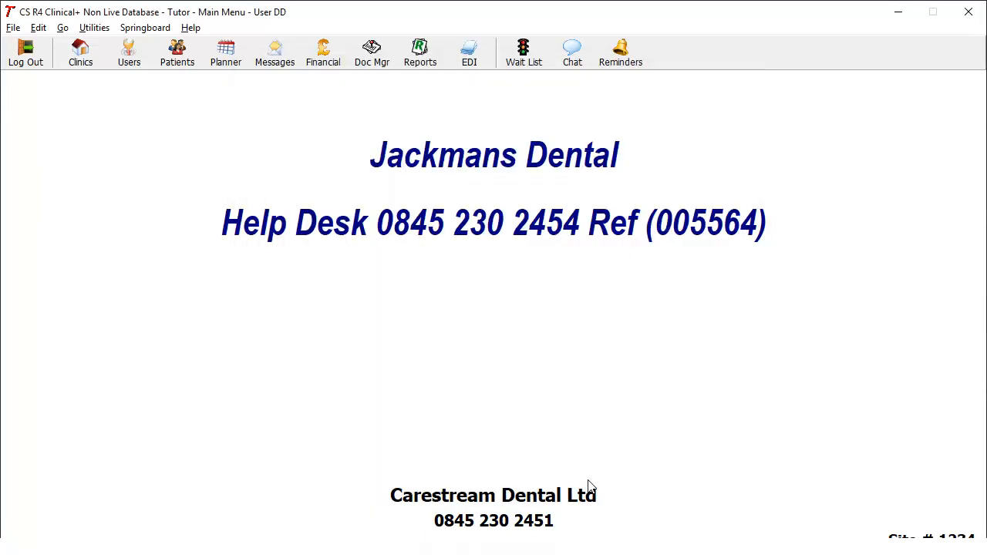